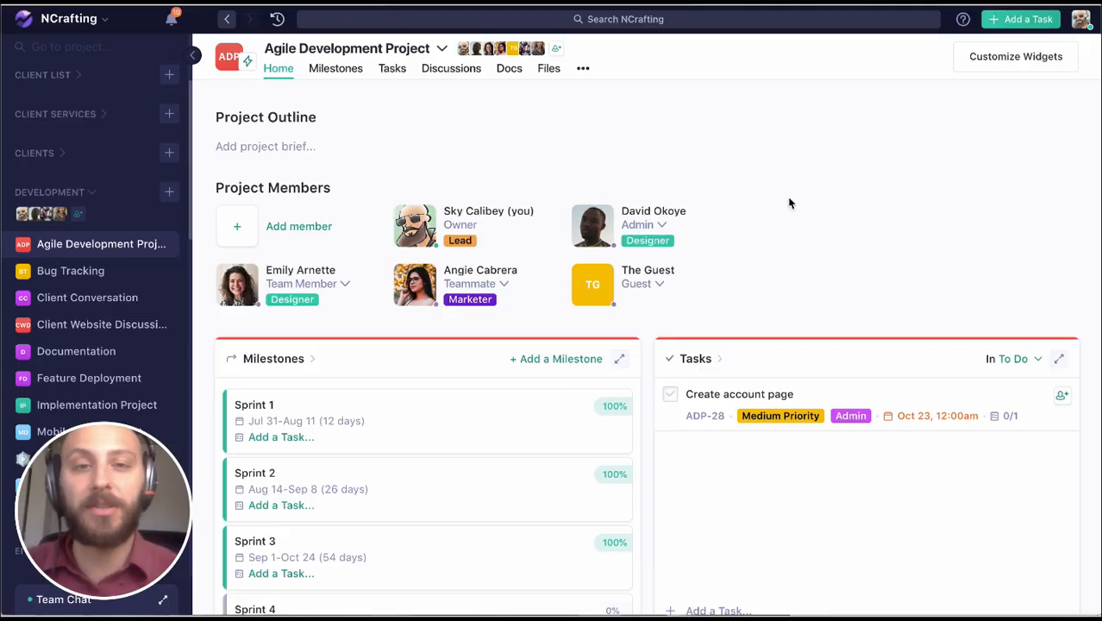
mouse_move(793, 124)
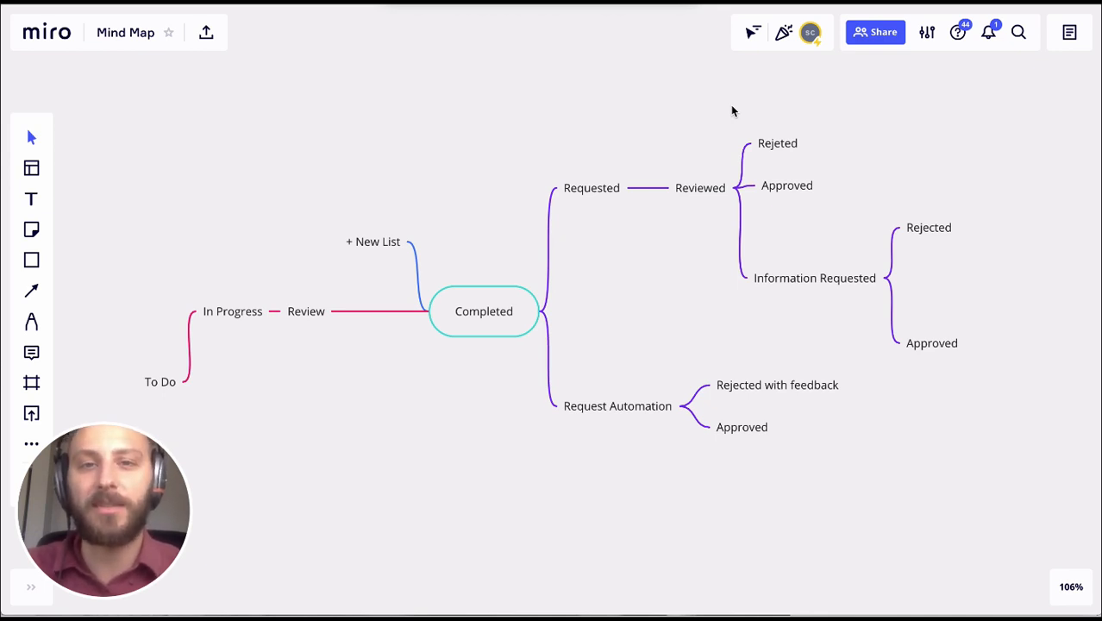
mouse_move(583, 55)
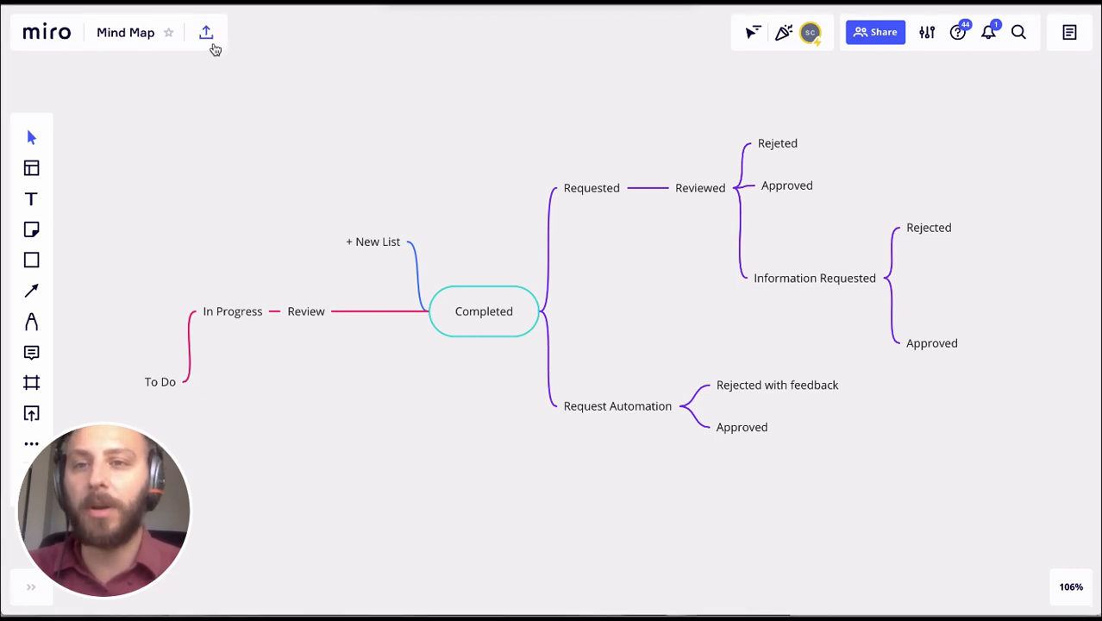
Copy the Mind Map board's Embed code from Miro's export options
click(207, 31)
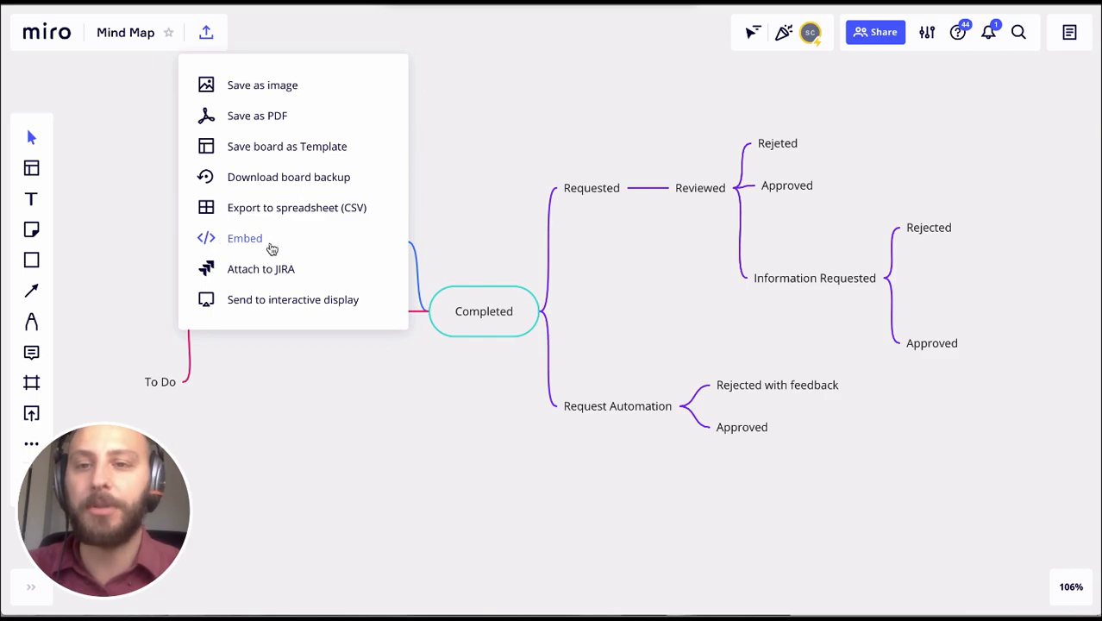
click(245, 238)
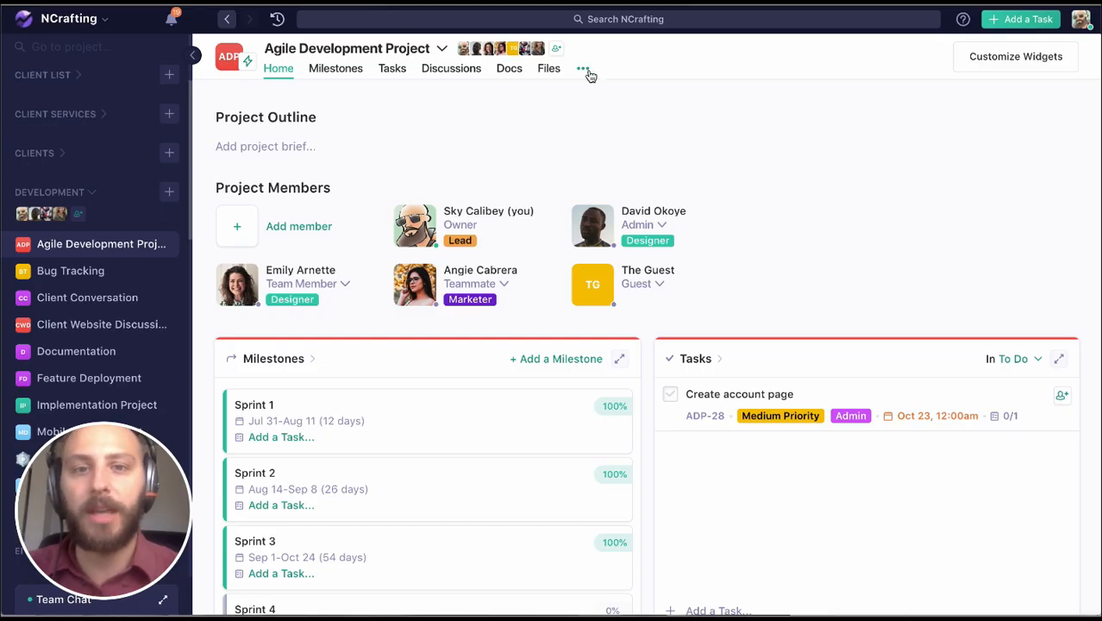
Add a custom view to the project and title it 'Miro Whiteboard'
click(583, 69)
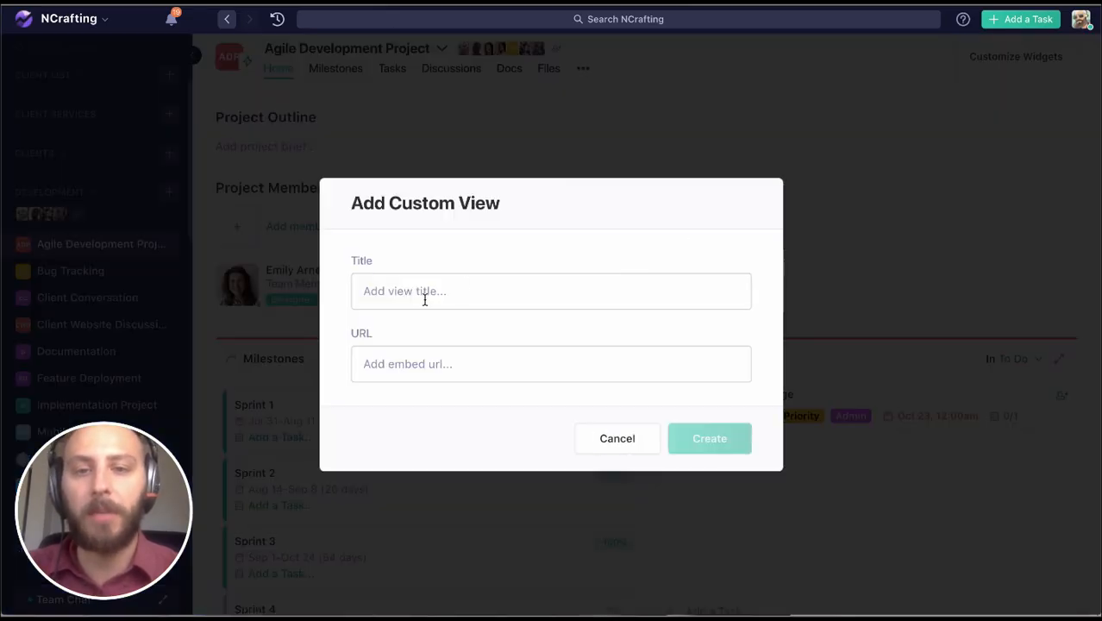
text(Miro Whiteboard)
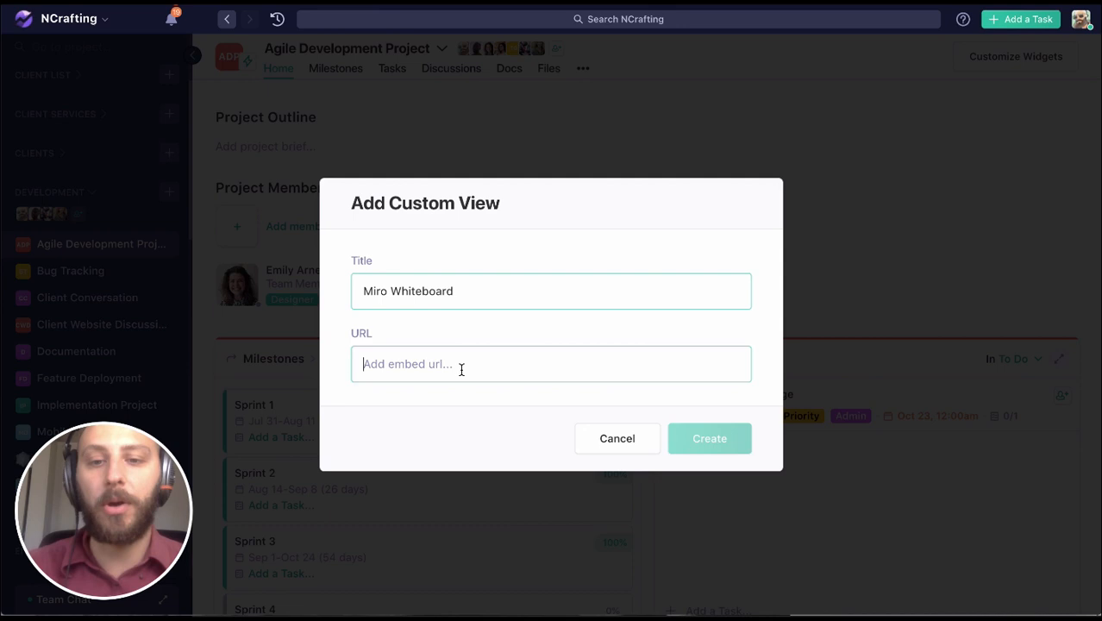
Fill the URL with the Miro iframe code trimmed to its src link and create the view
text(1087,602" frameBorder="0" scrolling="no" allowFullScreen></iframe>)
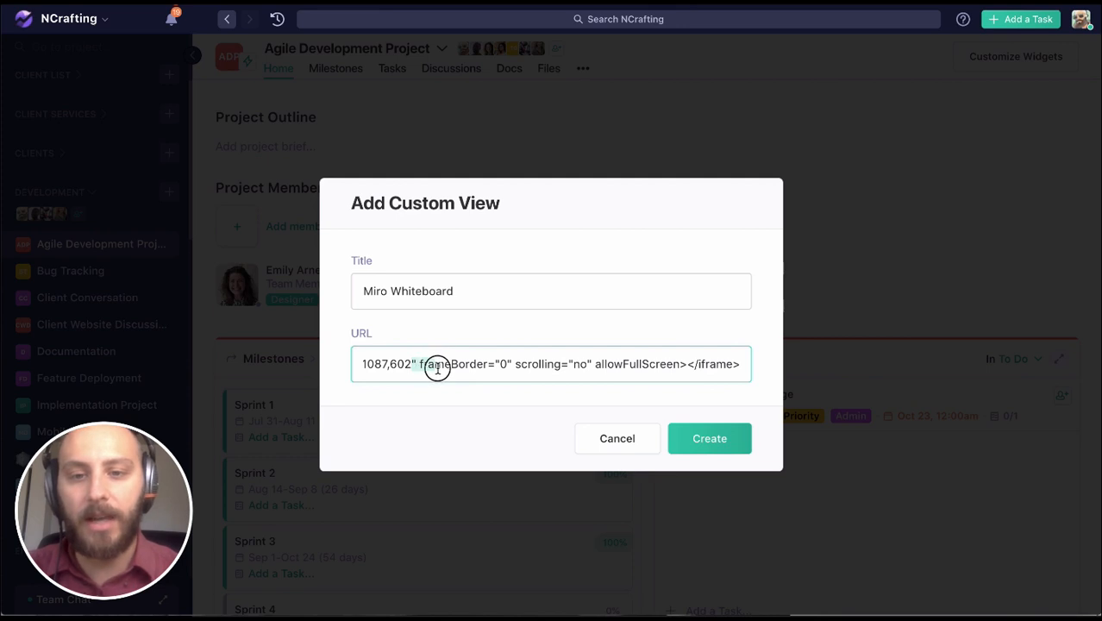
click(418, 364)
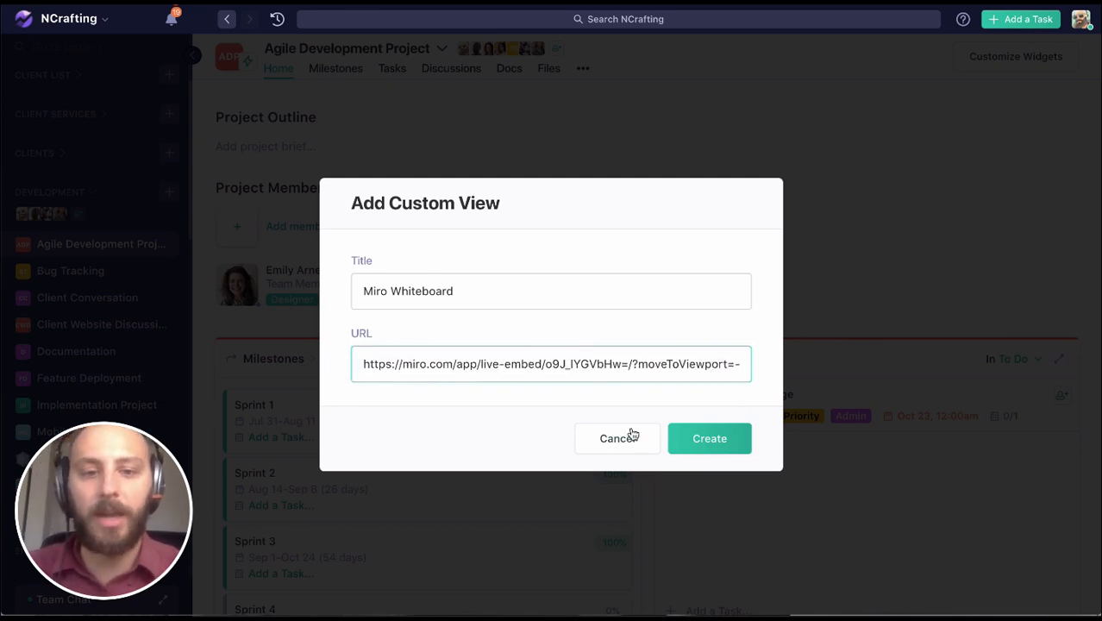
click(709, 438)
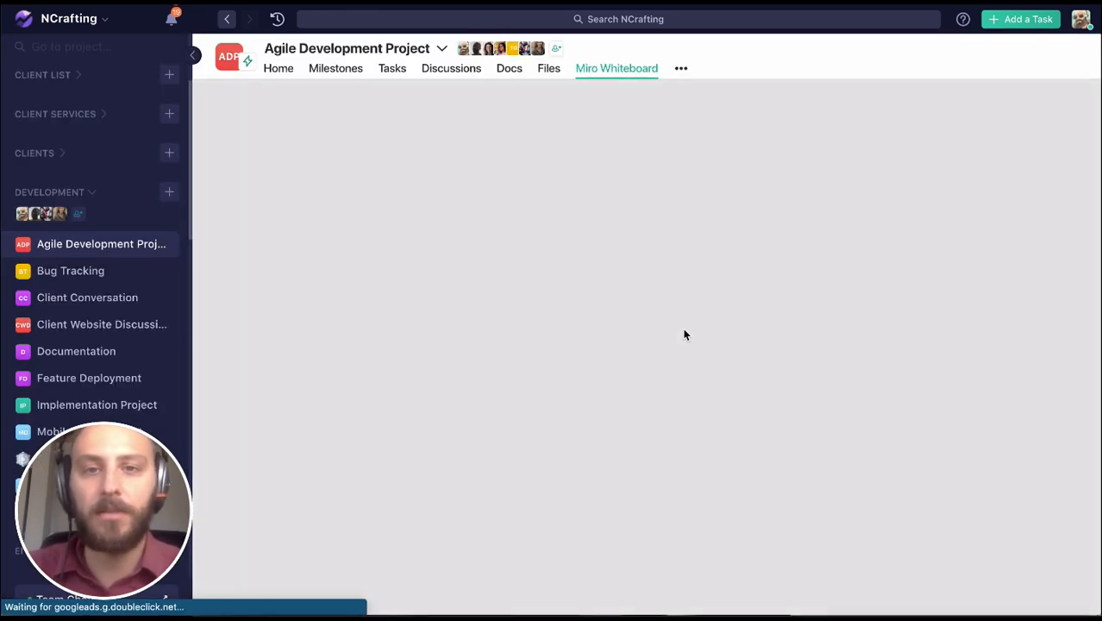